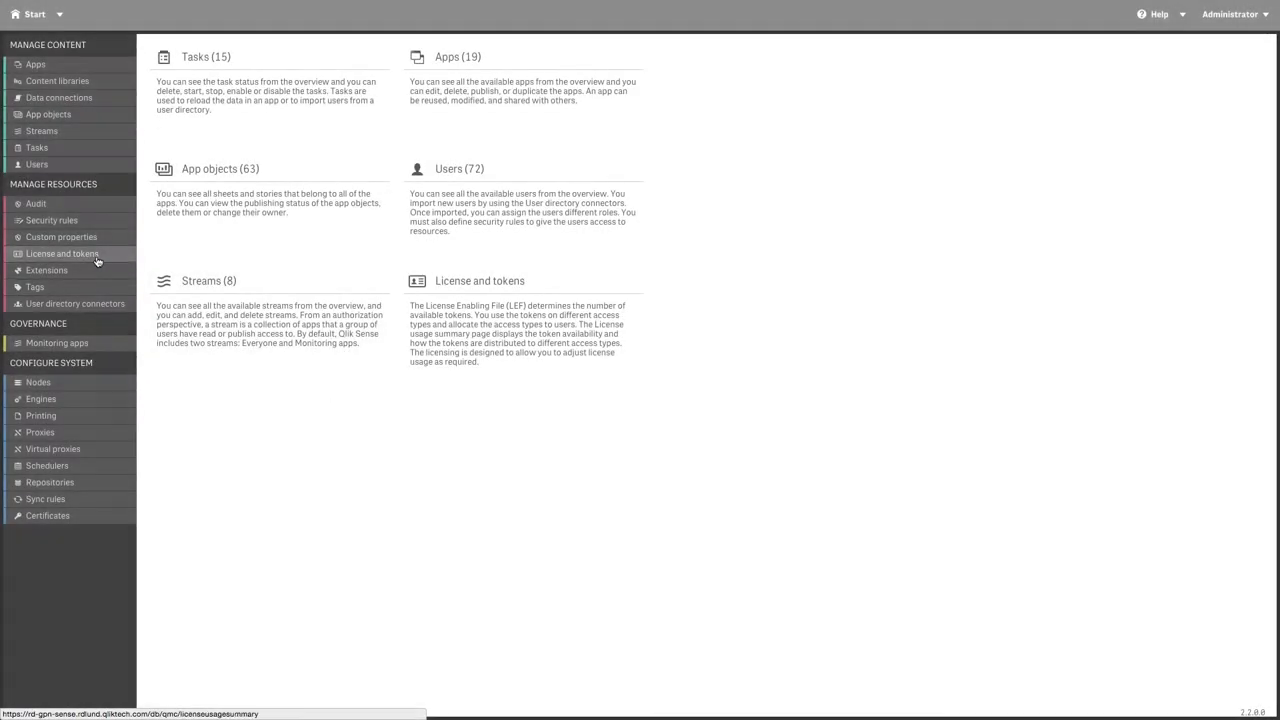
# Step: Show the license usage summary: 100 tokens, 48% unallocated, 2 of 50 in use
pyautogui.click(62, 253)
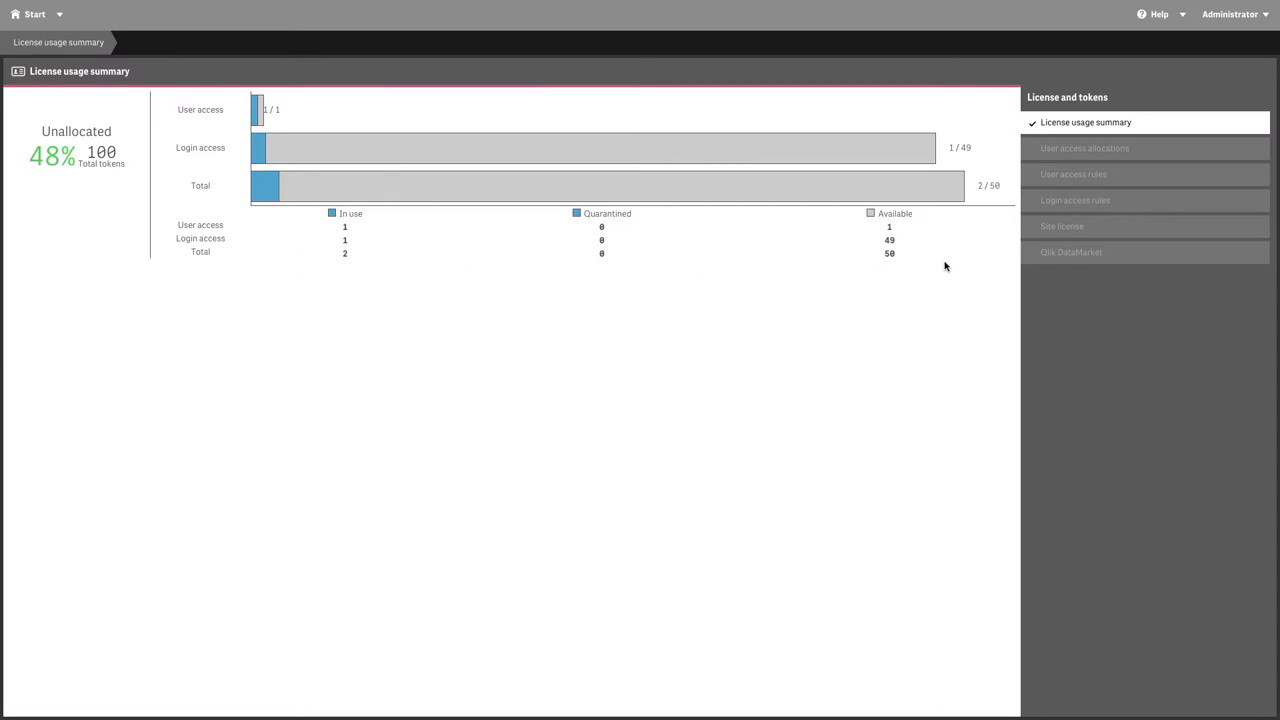
# Step: Accept the Qlik DataMarket terms and apply a licensed subscription for owner Admin, organization Qlik
pyautogui.click(1071, 252)
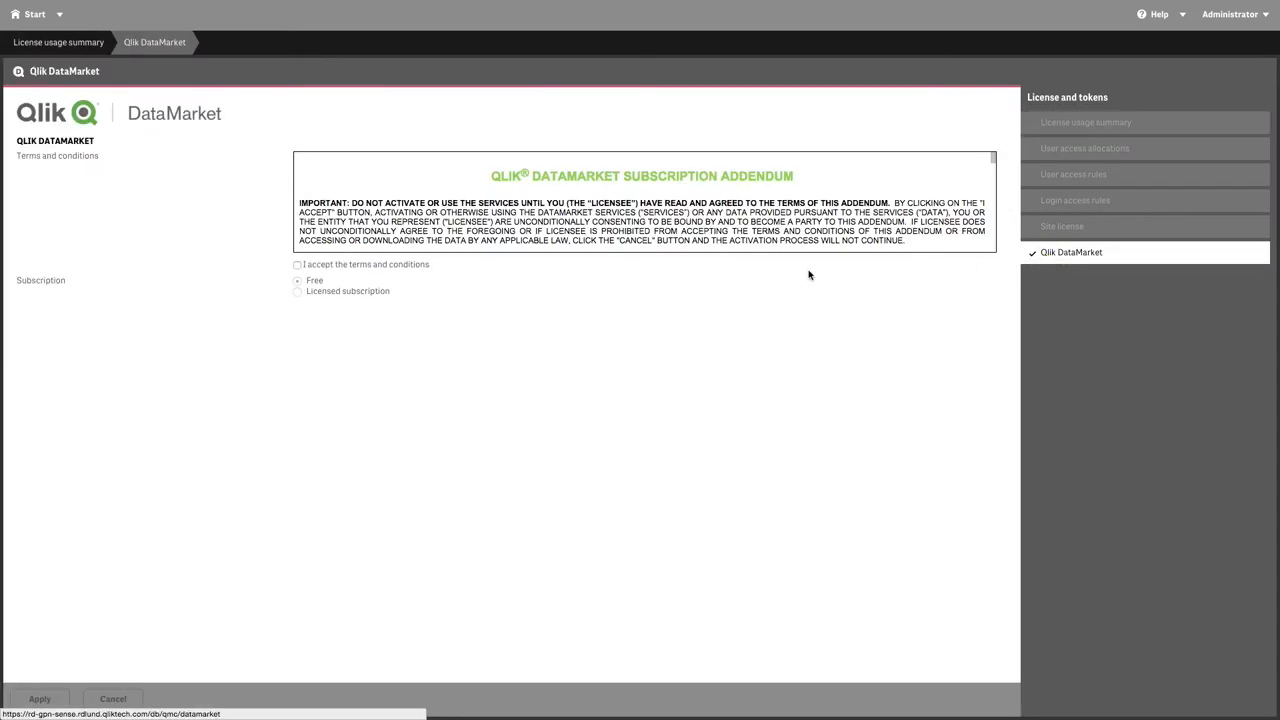
pyautogui.click(297, 264)
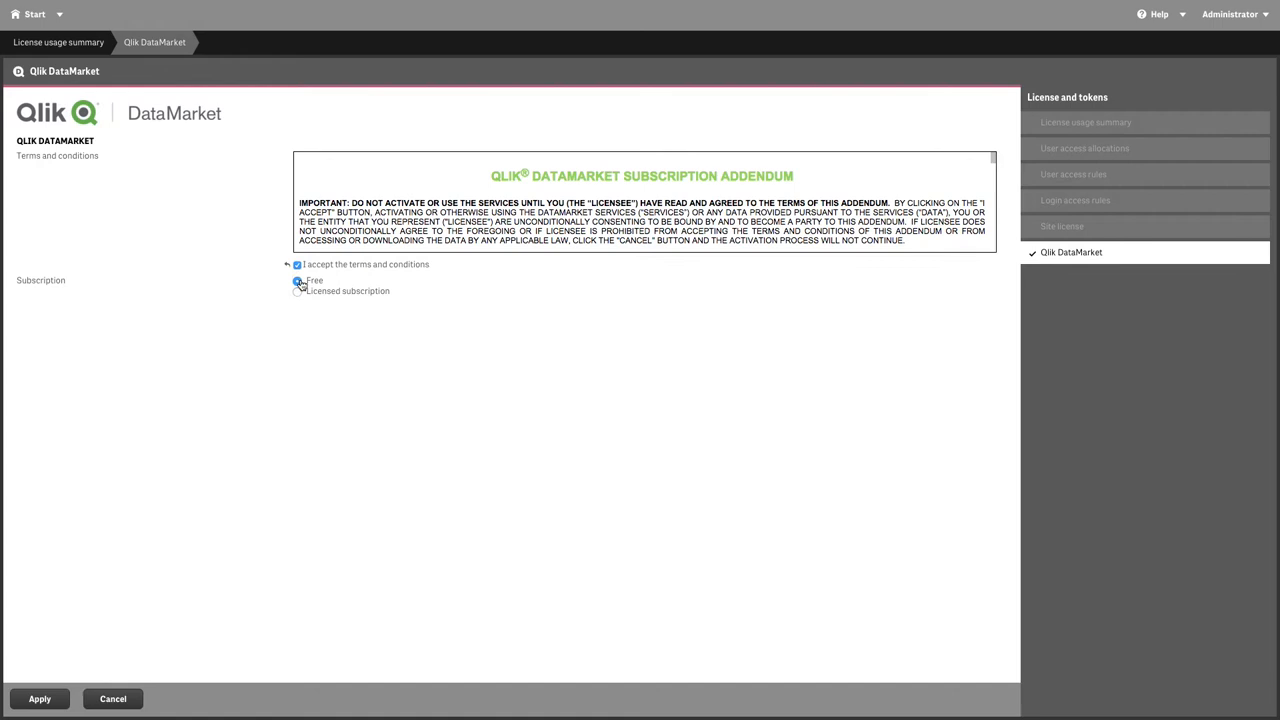
pyautogui.click(297, 291)
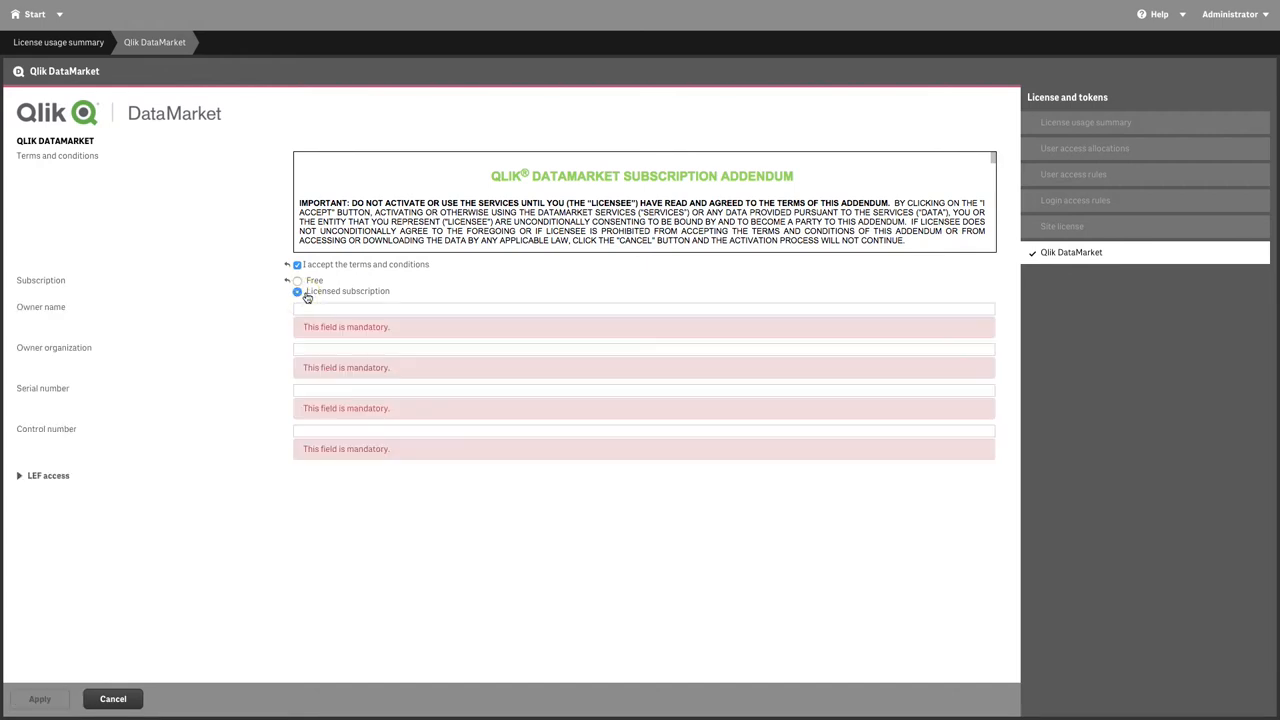
pyautogui.write('A')
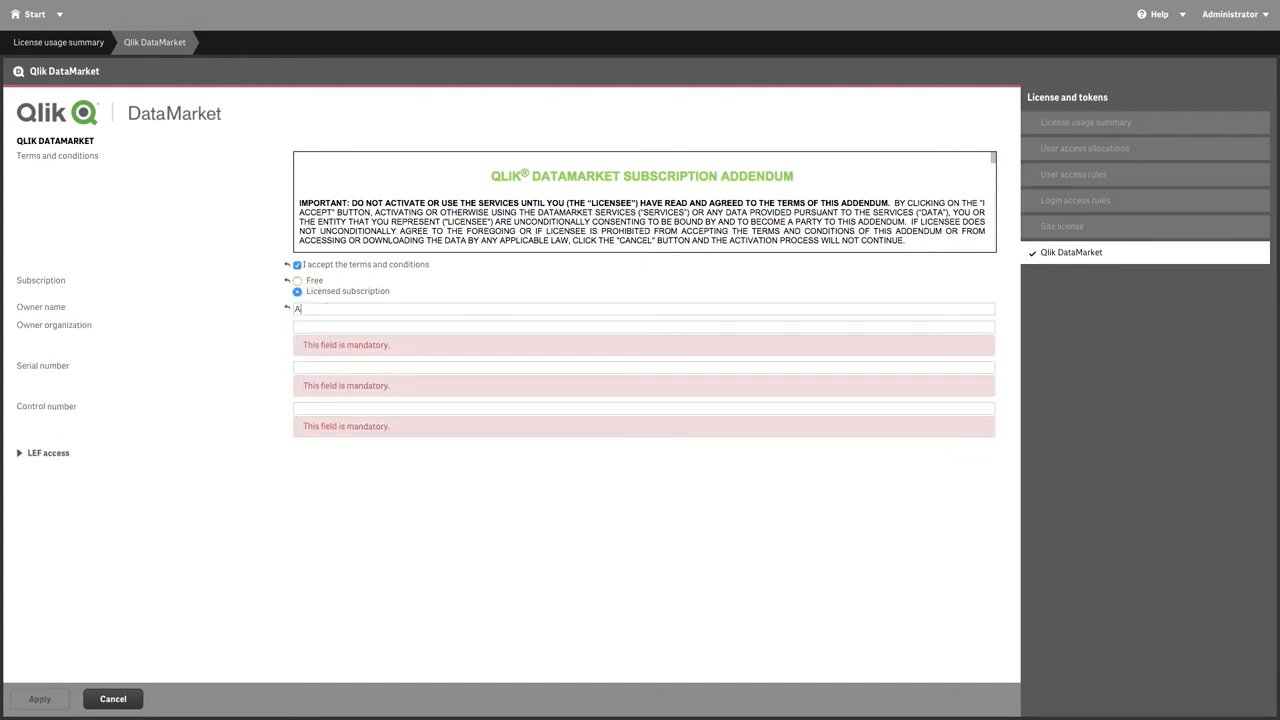
pyautogui.write('Qlik')
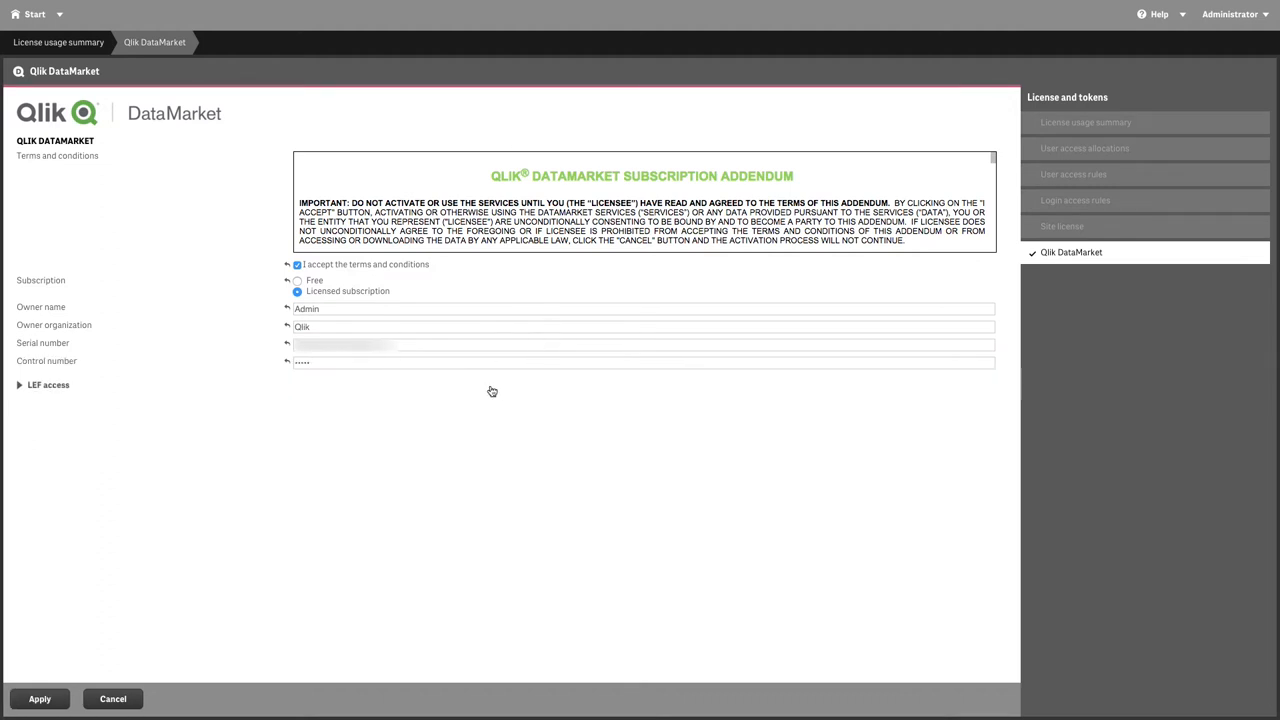
pyautogui.moveTo(140, 596)
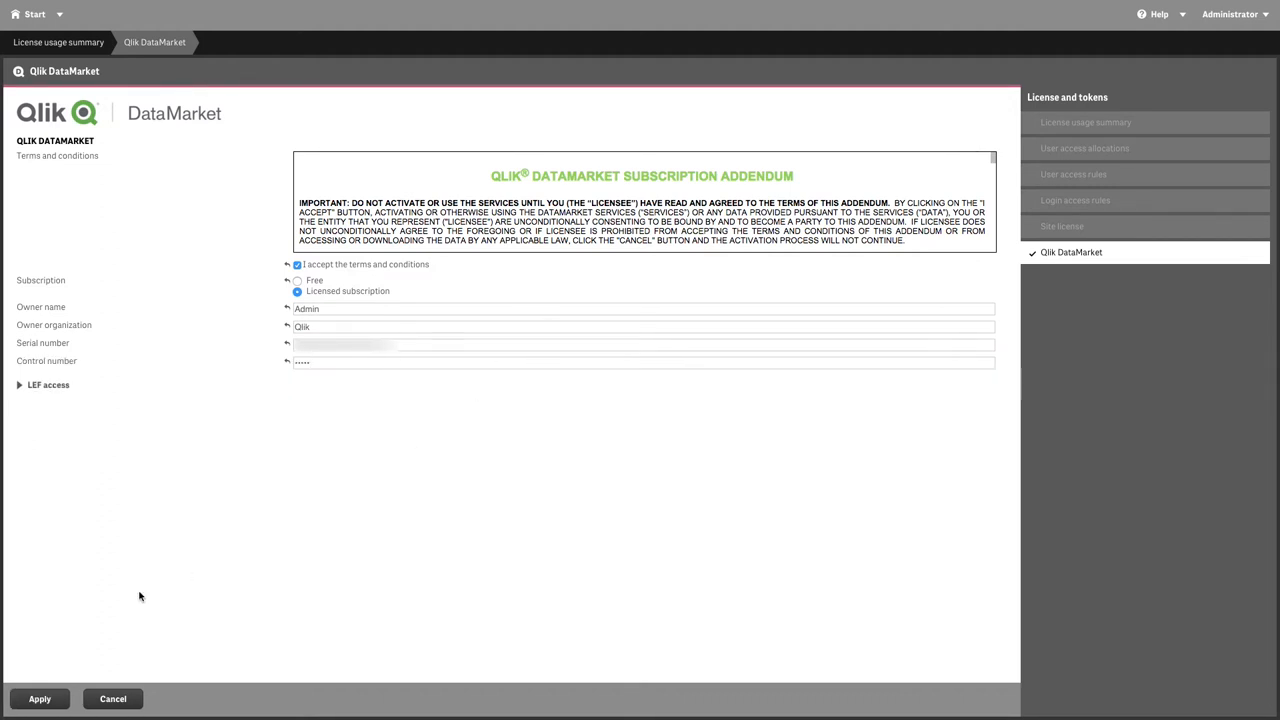
pyautogui.click(39, 698)
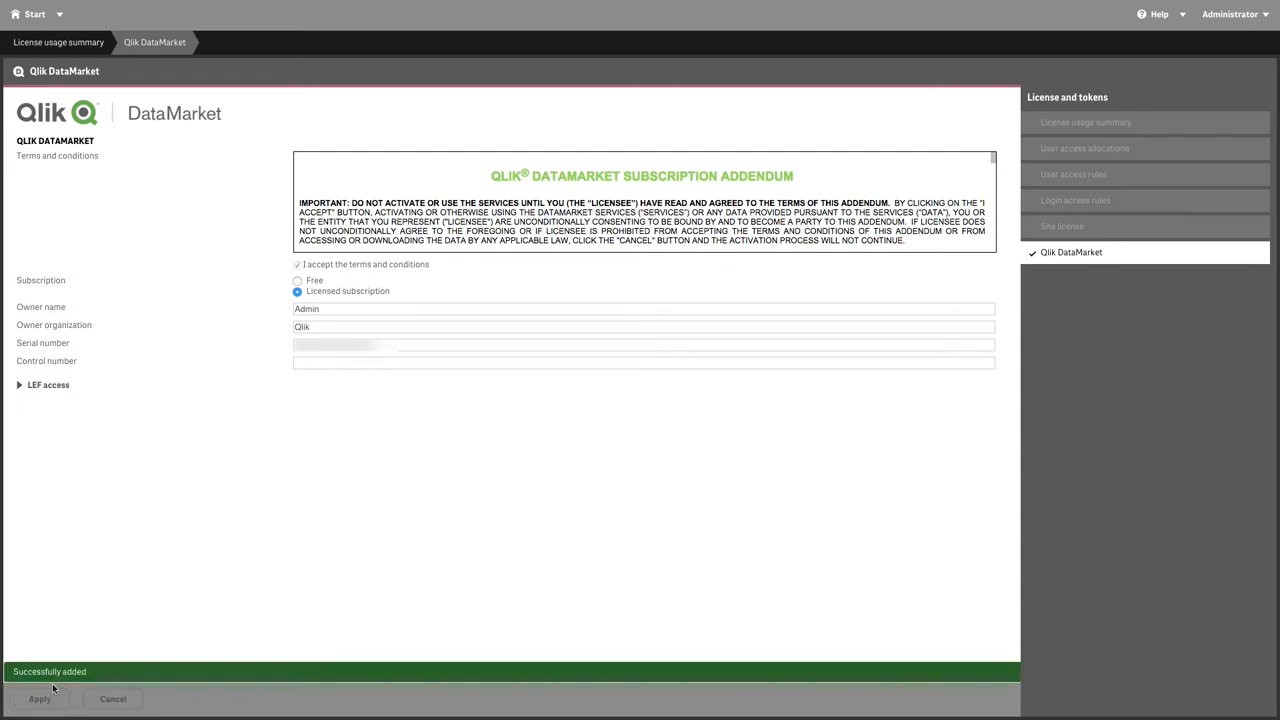
pyautogui.click(48, 385)
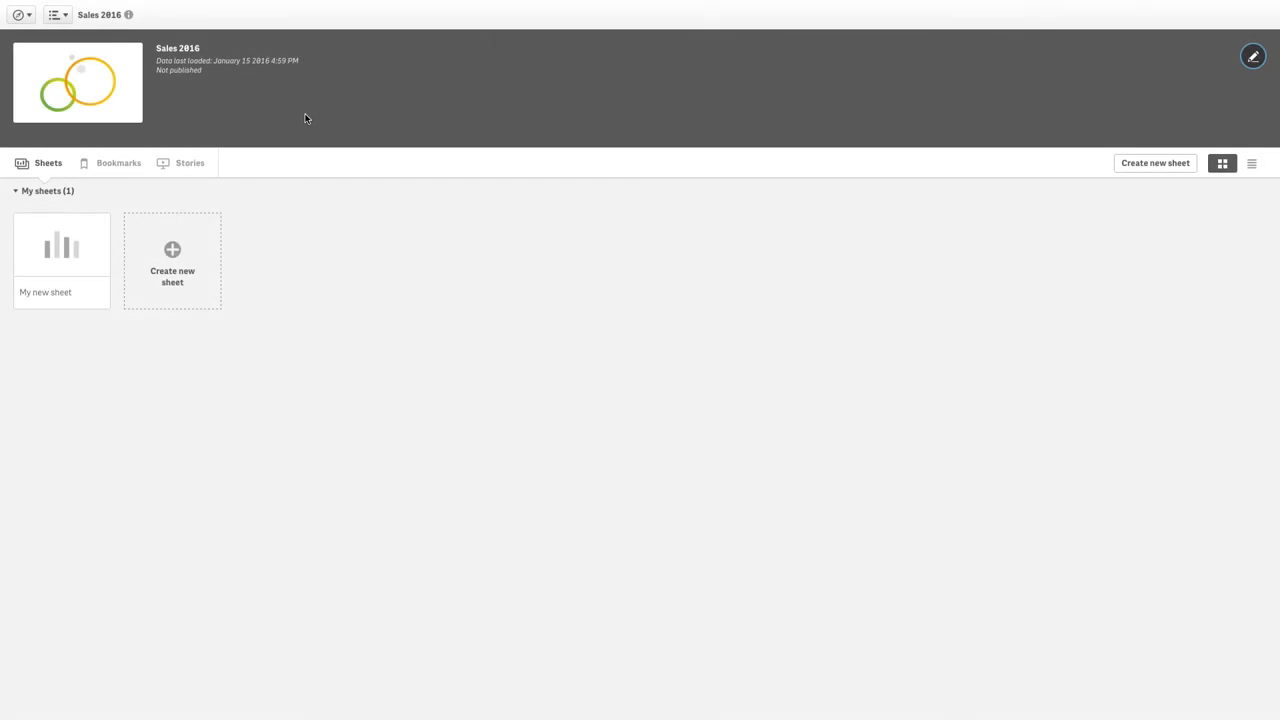
# Step: Open the Add data window for the Sales 2016 app from the navigation menu
pyautogui.click(57, 14)
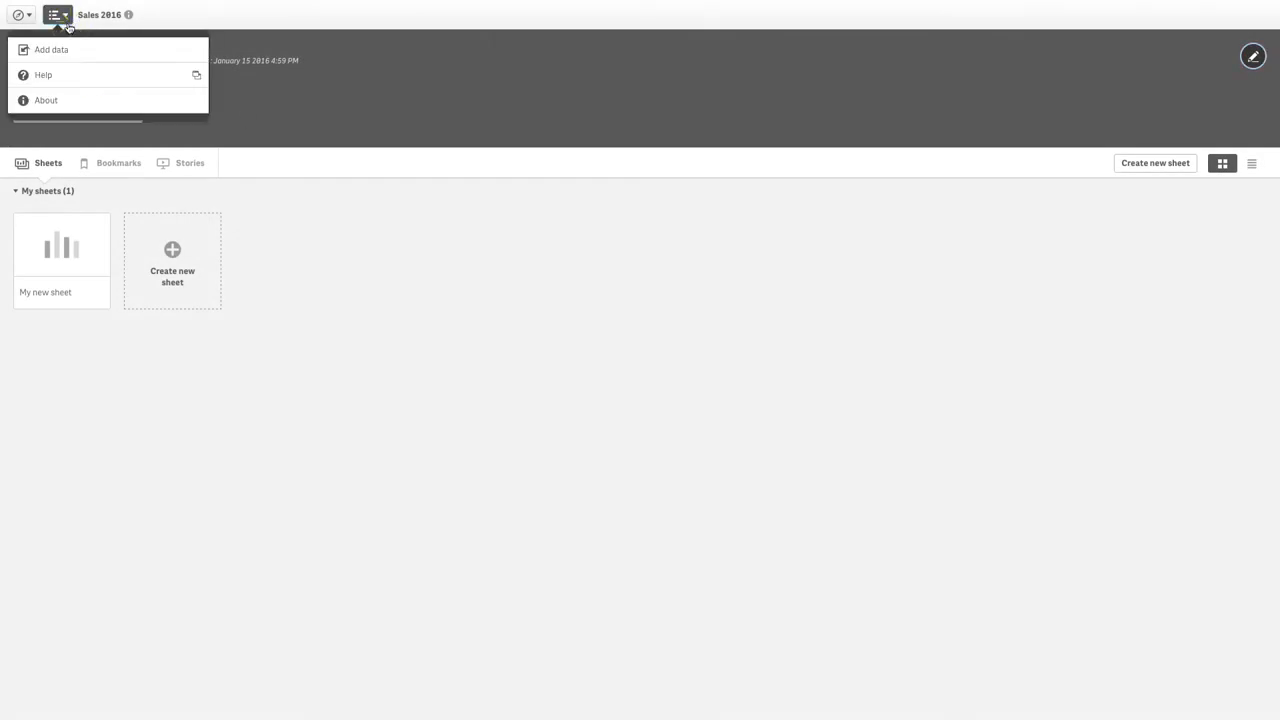
pyautogui.click(52, 49)
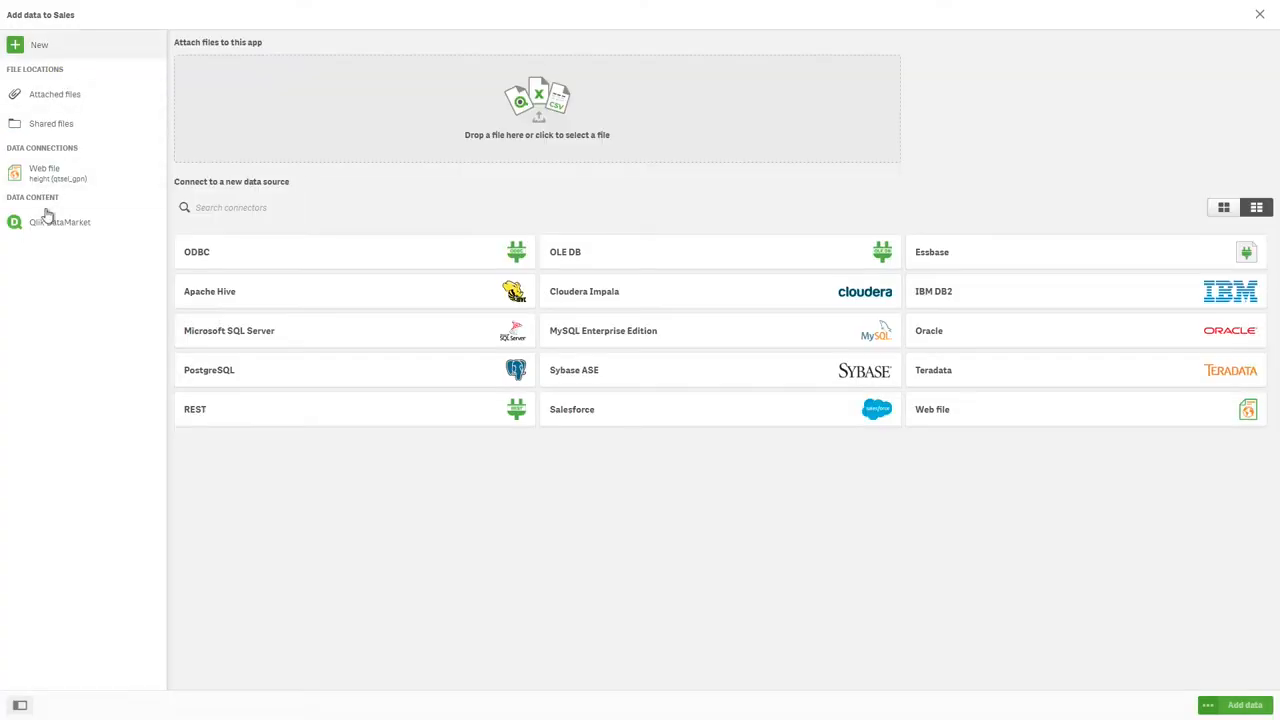
# Step: Open the 'Population of Canada by provinces or territories' dataset under Qlik DataMarket demographics
pyautogui.click(60, 221)
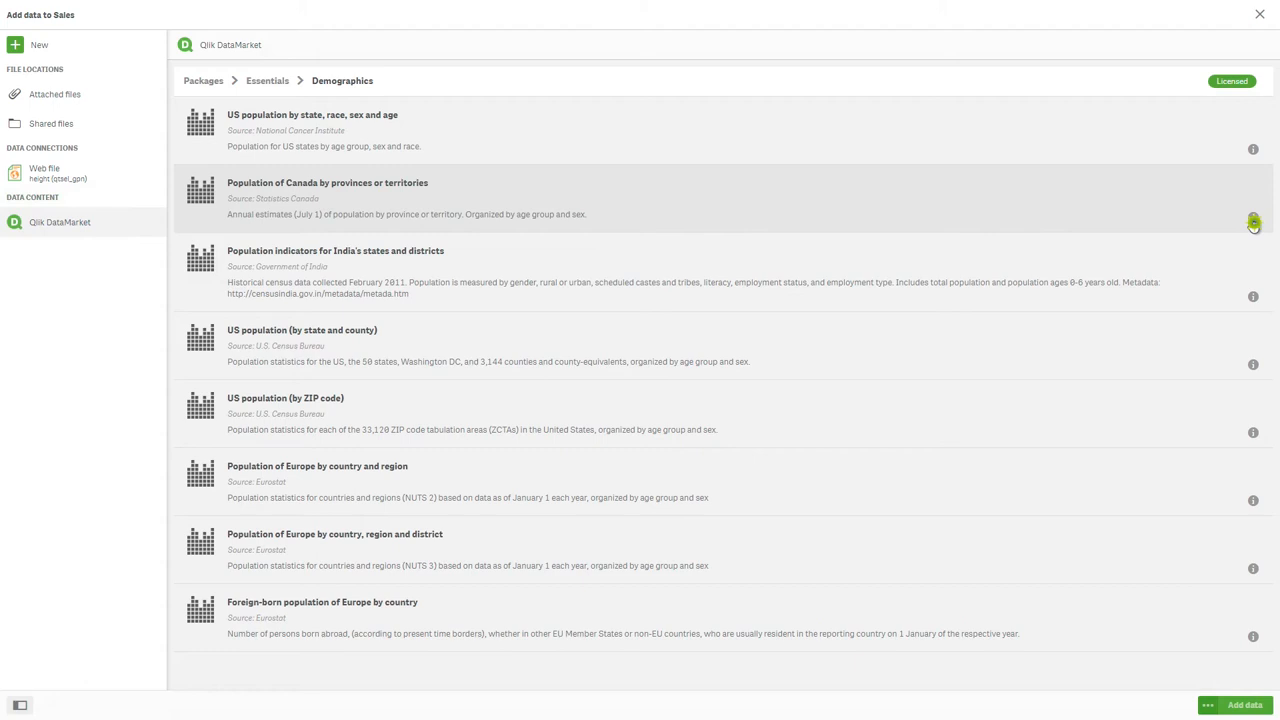
pyautogui.click(1253, 221)
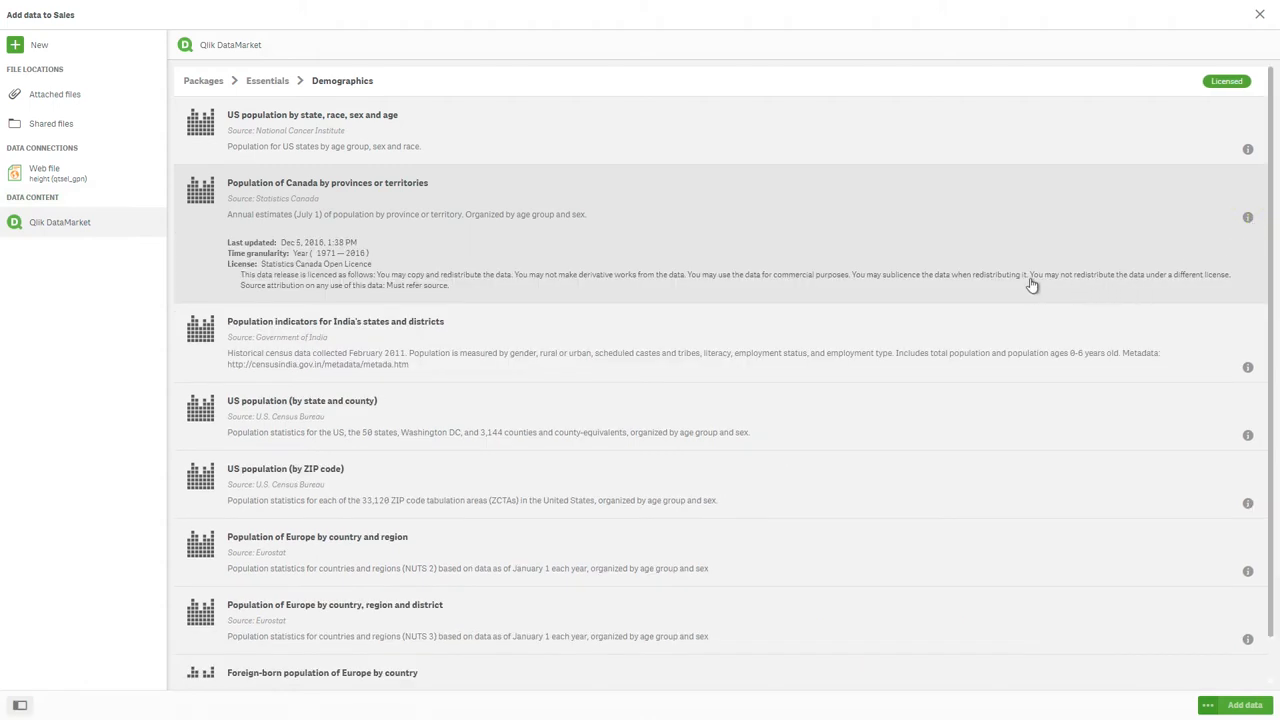
pyautogui.click(327, 182)
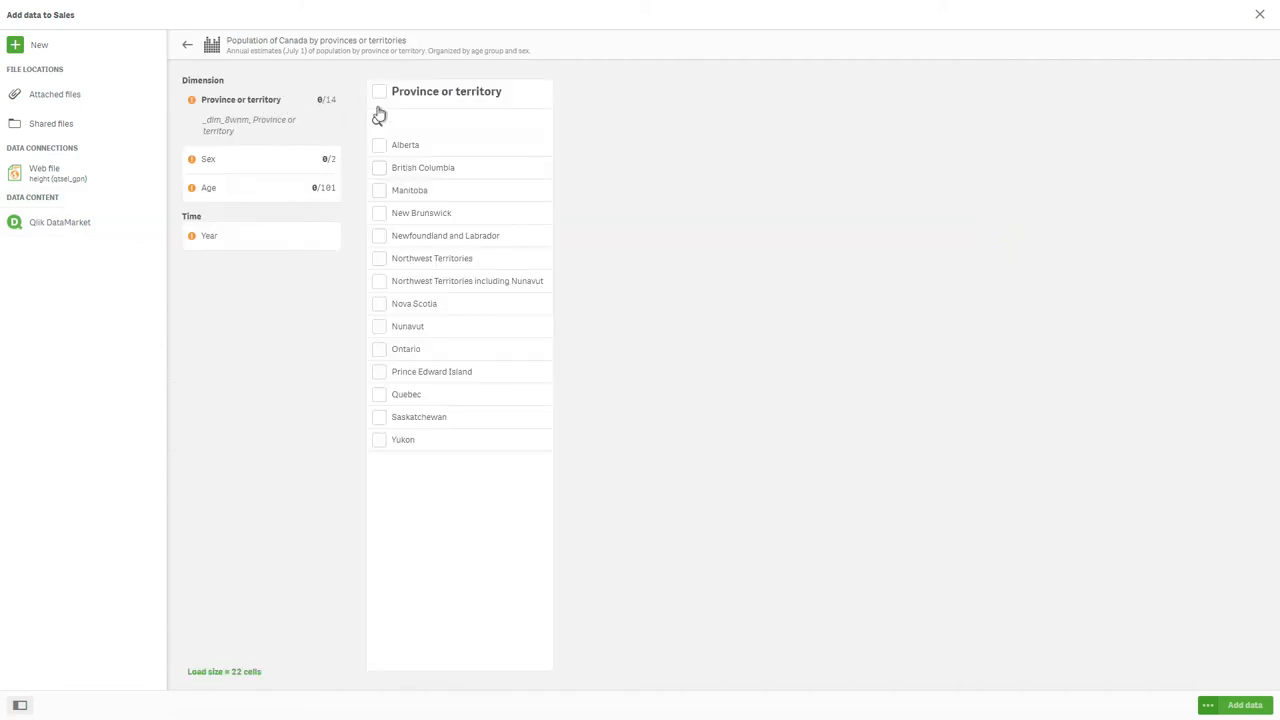
# Step: Add all provinces, sexes, ages and all years (1971–2016) of Canadian population data
pyautogui.click(379, 91)
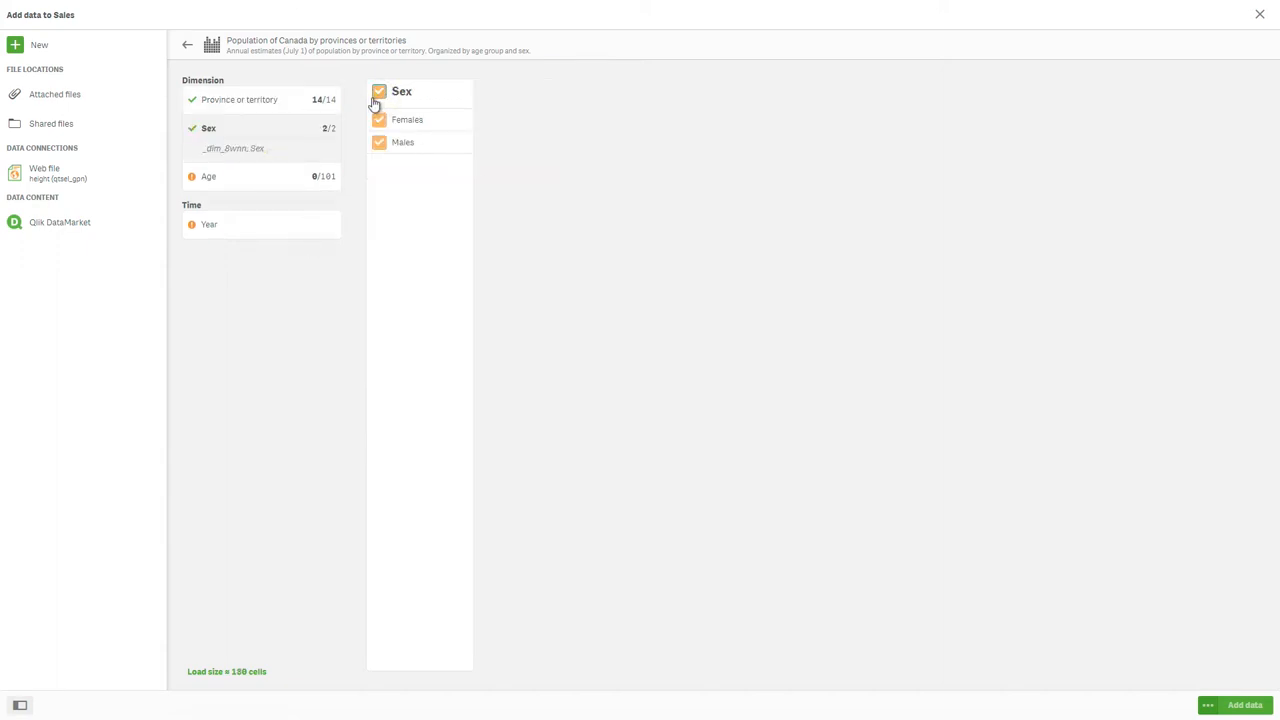
pyautogui.click(208, 176)
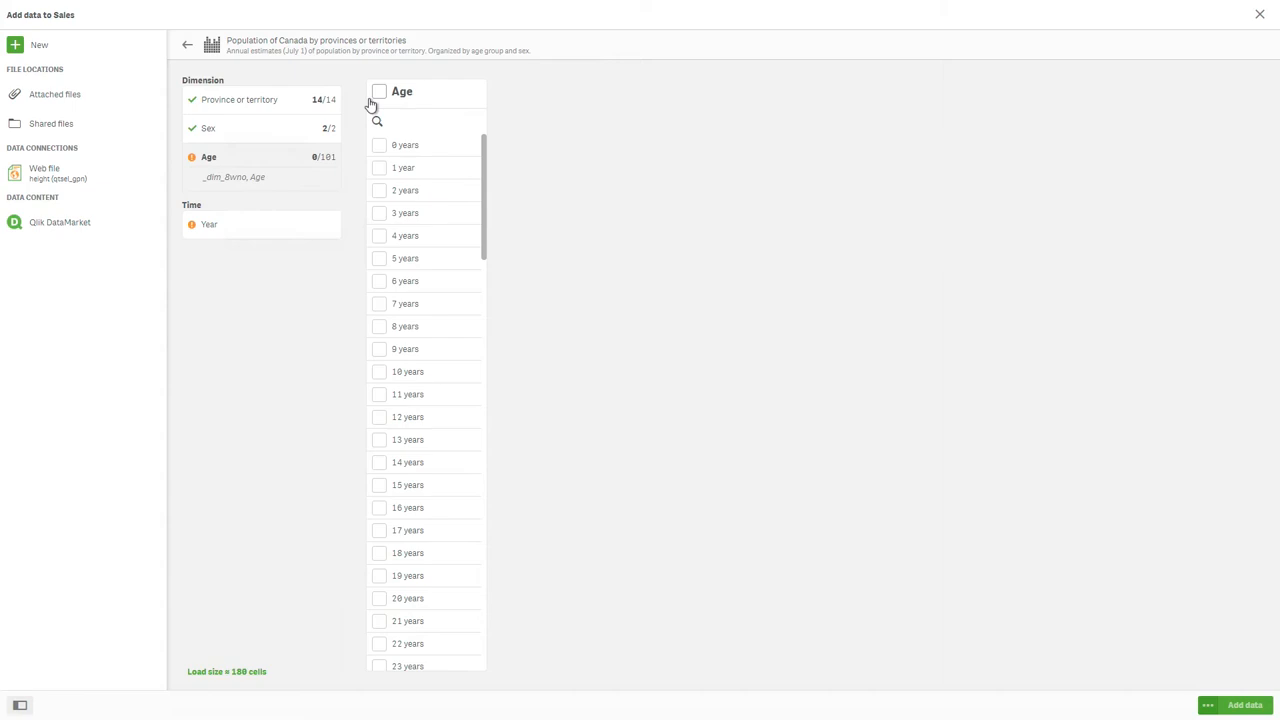
pyautogui.click(379, 91)
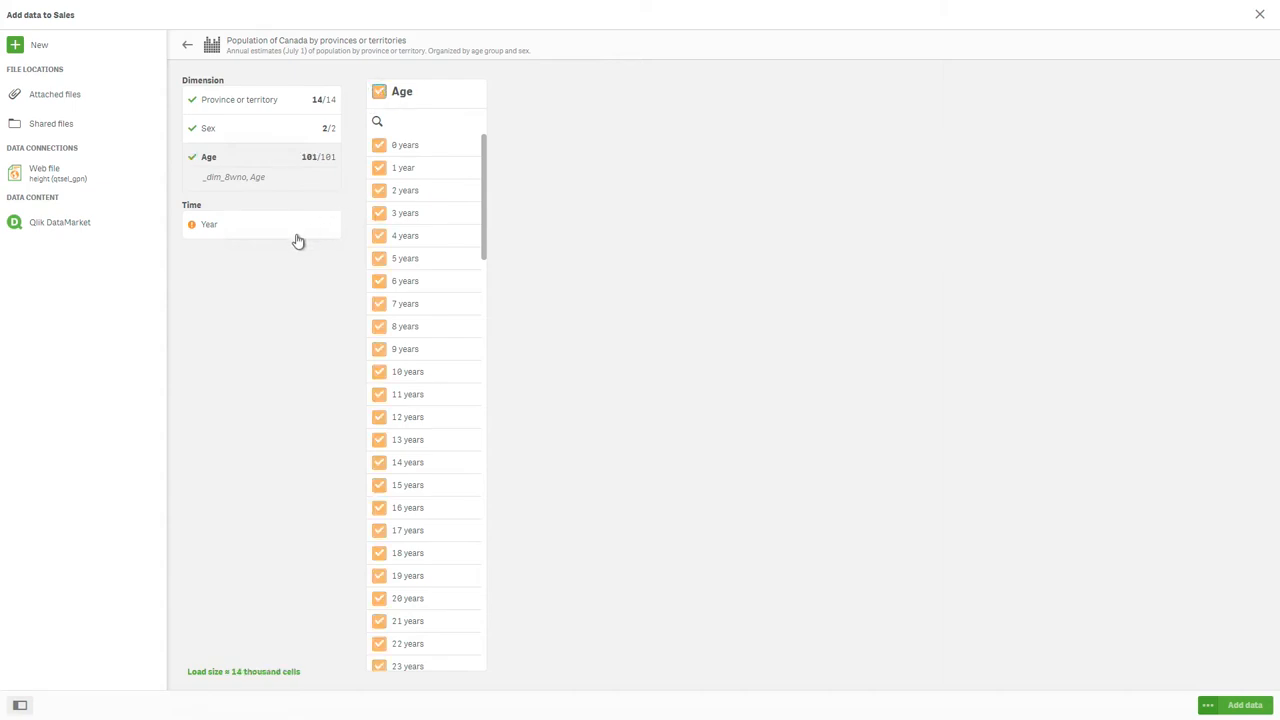
pyautogui.click(209, 224)
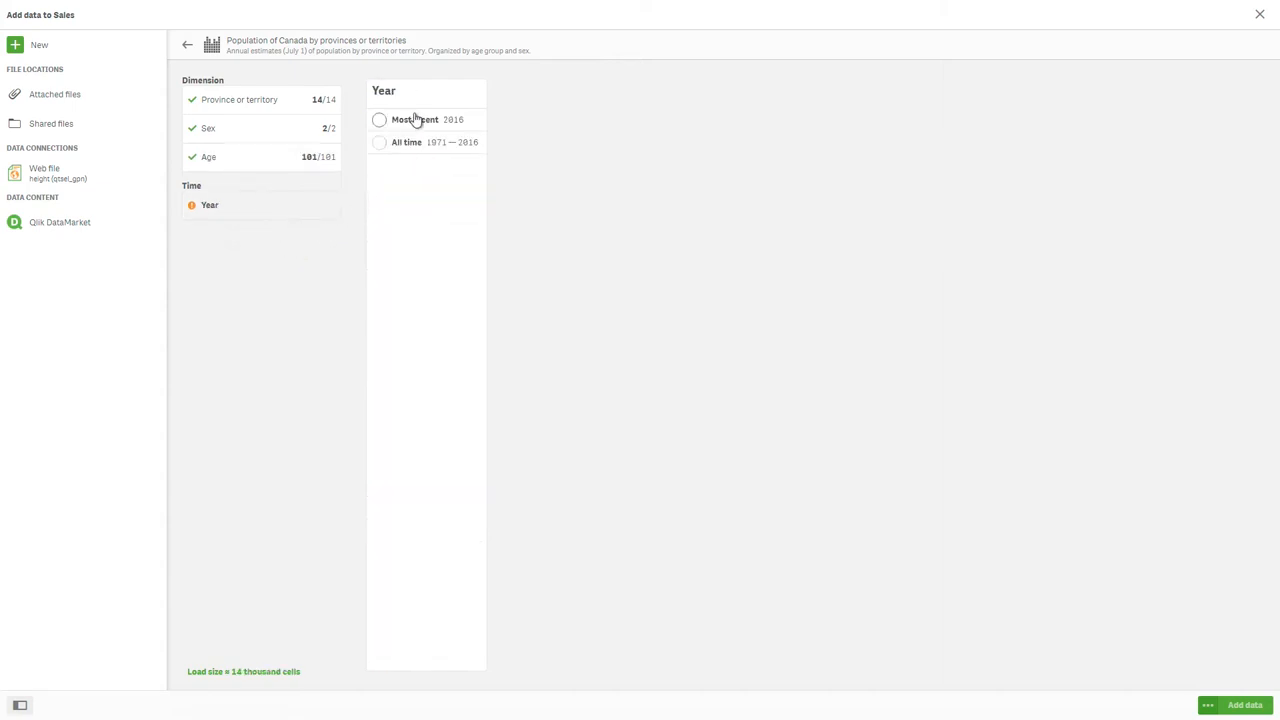
pyautogui.click(379, 142)
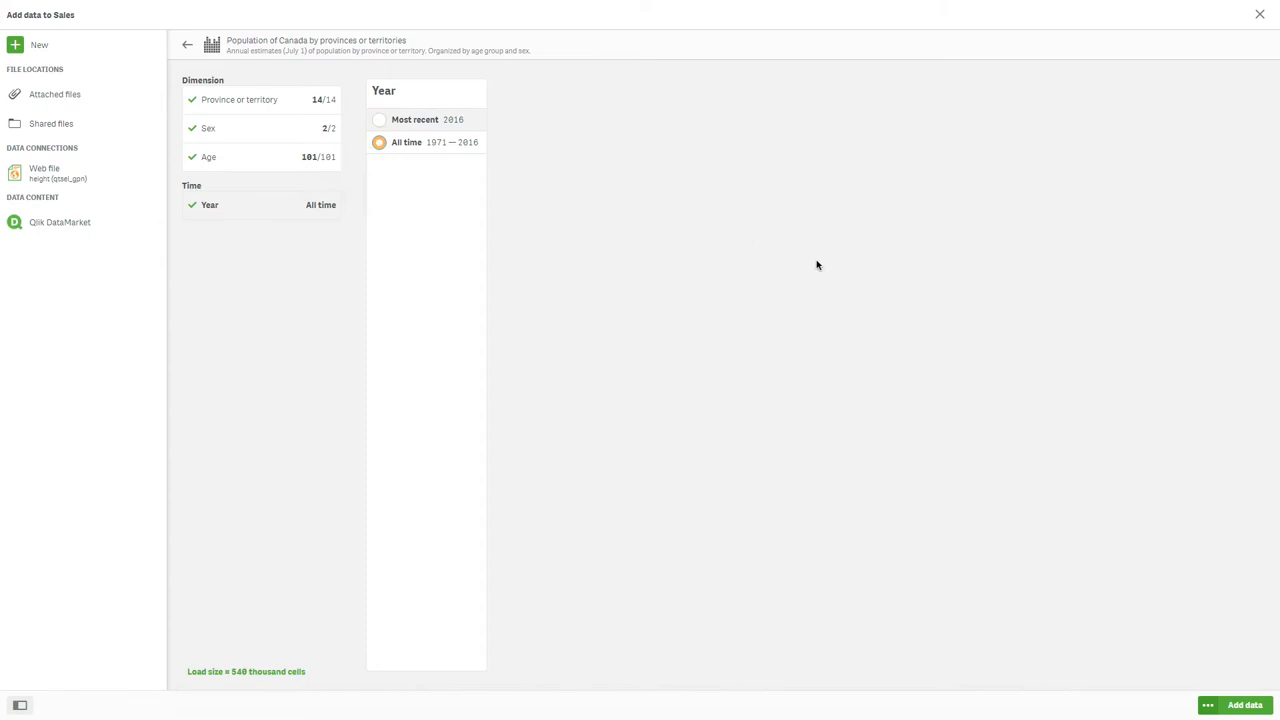
pyautogui.click(1245, 705)
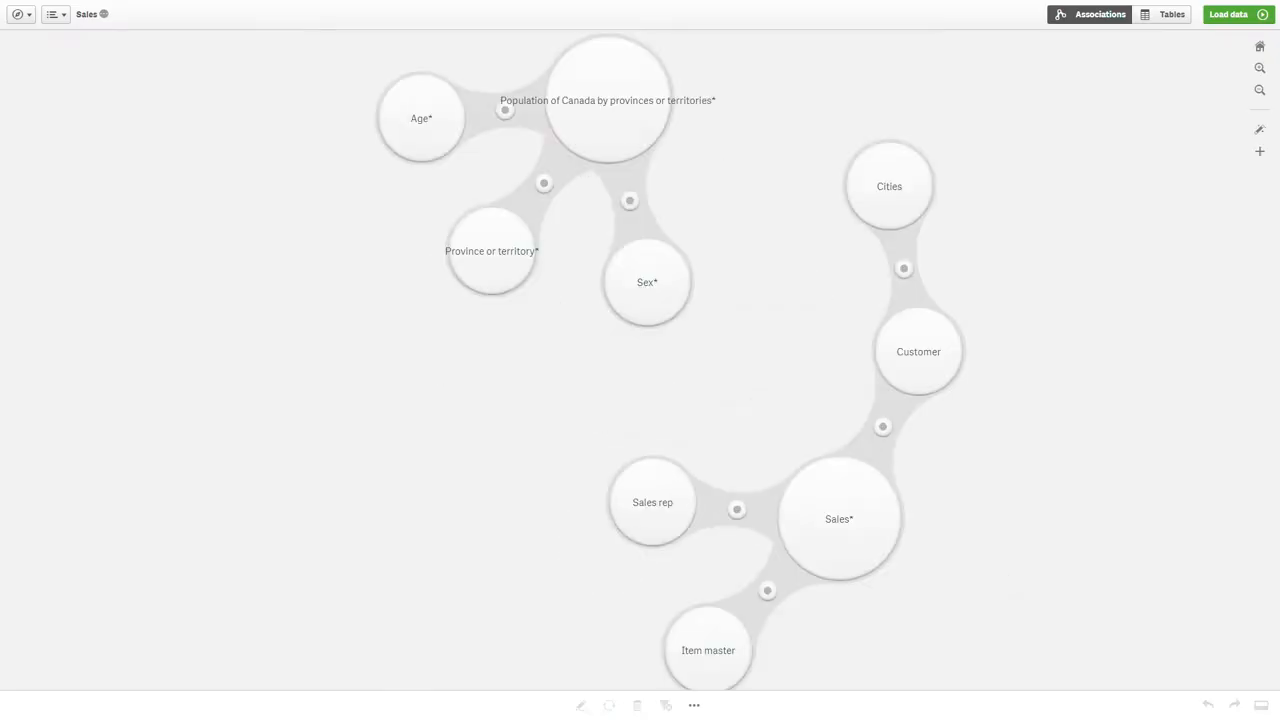
pyautogui.moveTo(624, 256)
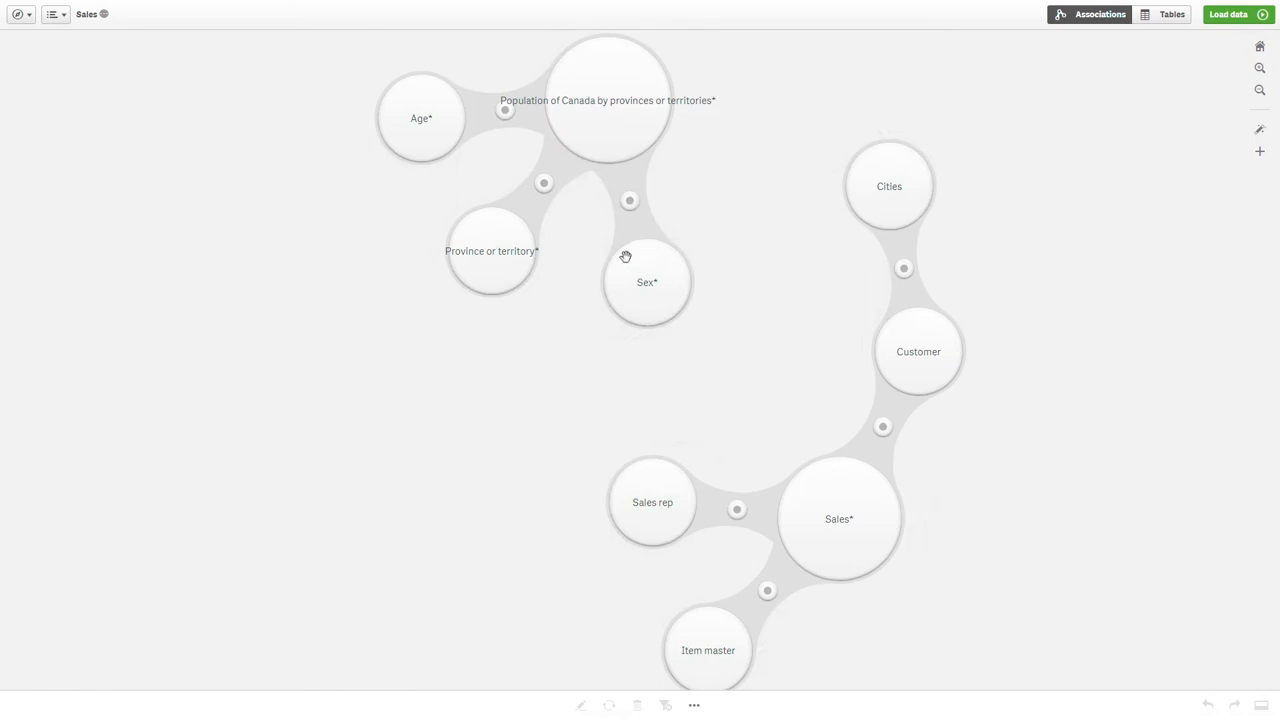
pyautogui.moveTo(1171, 14)
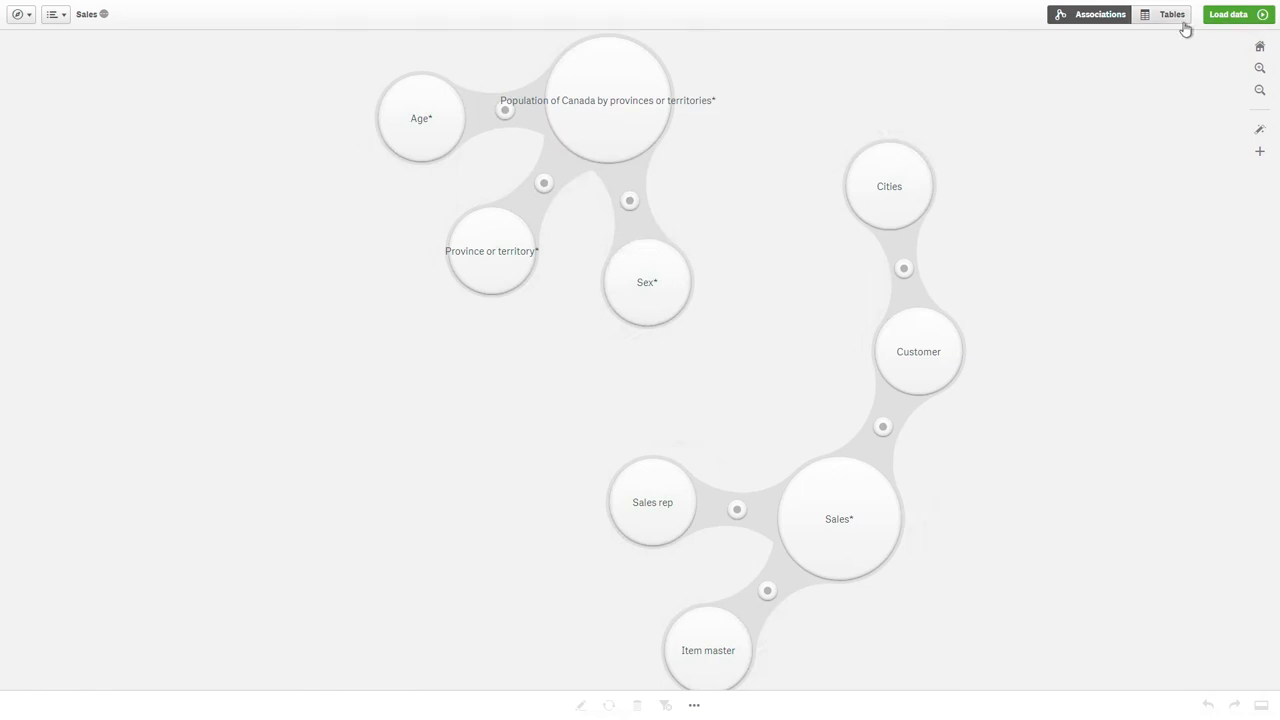
# Step: Load the Canadian population tables from the Tables view and close the success dialog
pyautogui.click(1171, 14)
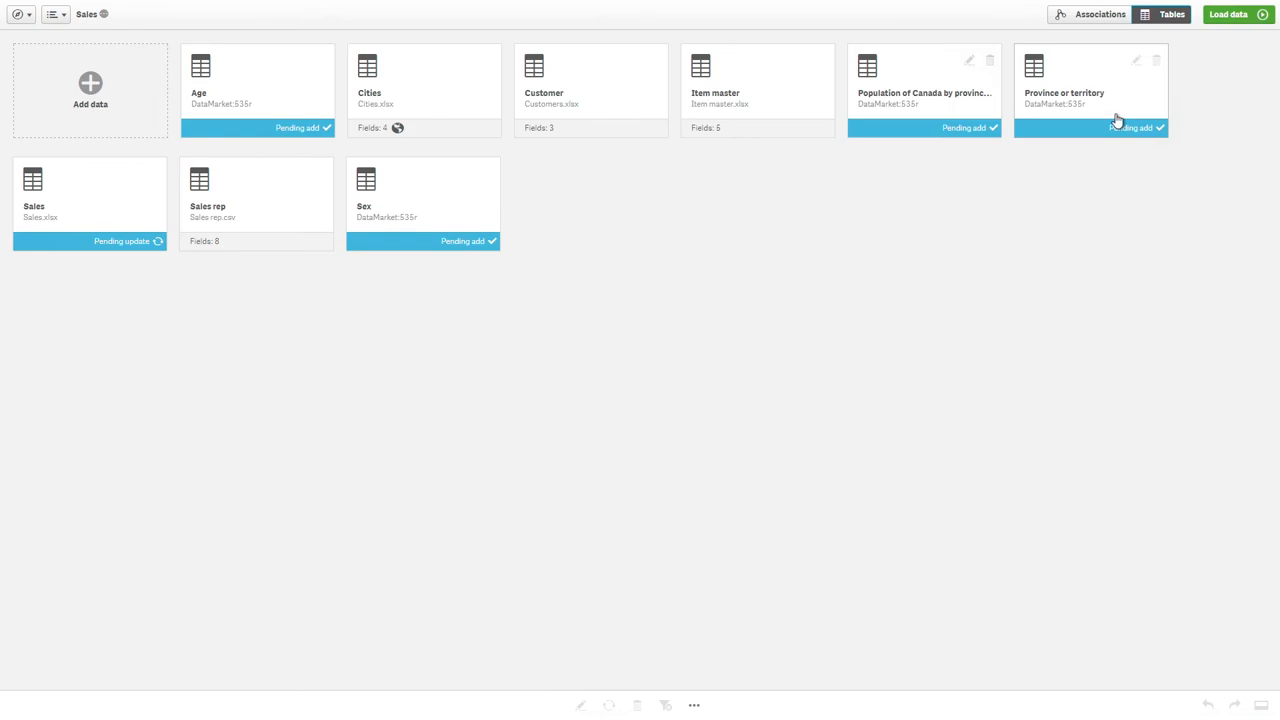
pyautogui.click(1233, 14)
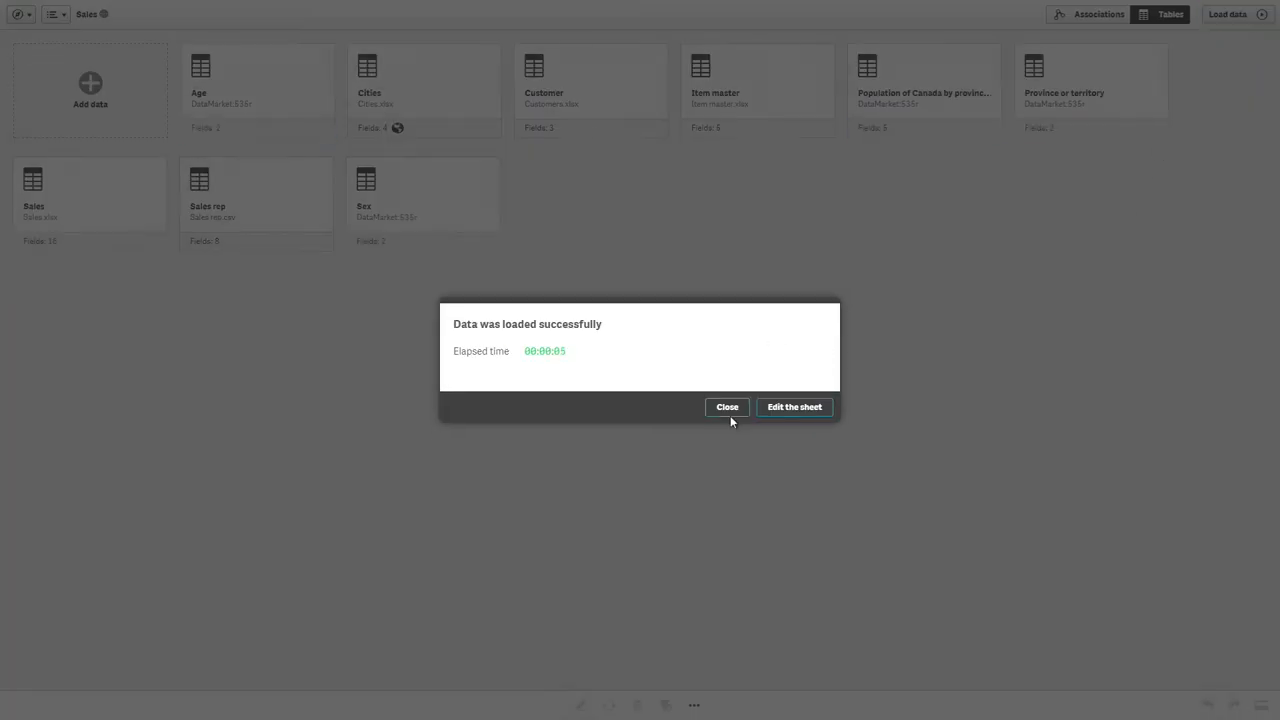
pyautogui.click(727, 406)
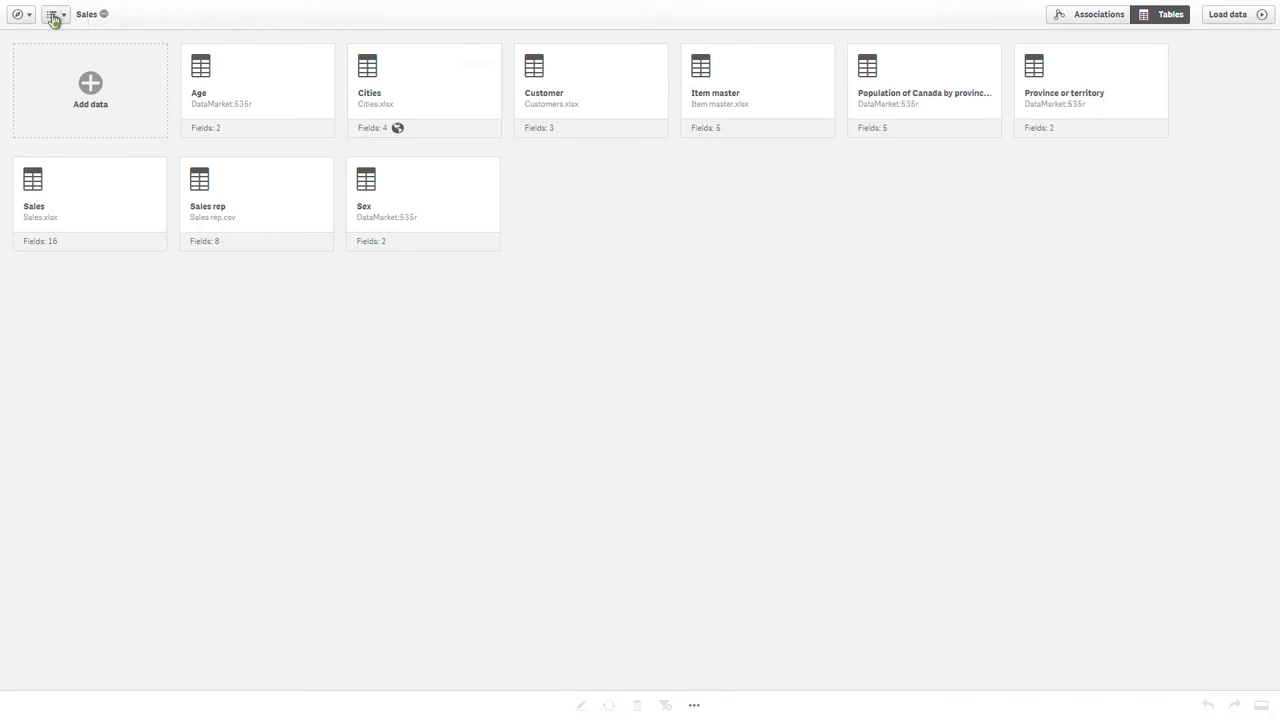
# Step: Return to Add data and open the Qlik DataMarket Society package with US social characteristics
pyautogui.click(90, 88)
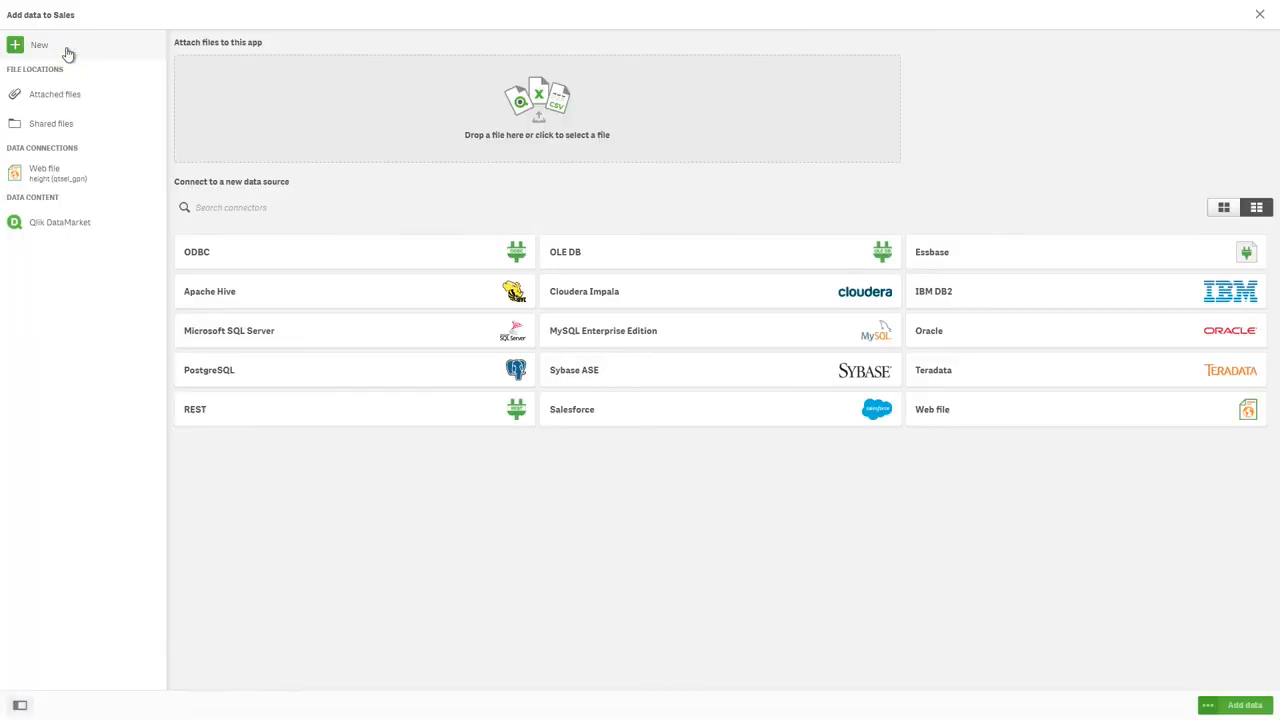
pyautogui.click(60, 222)
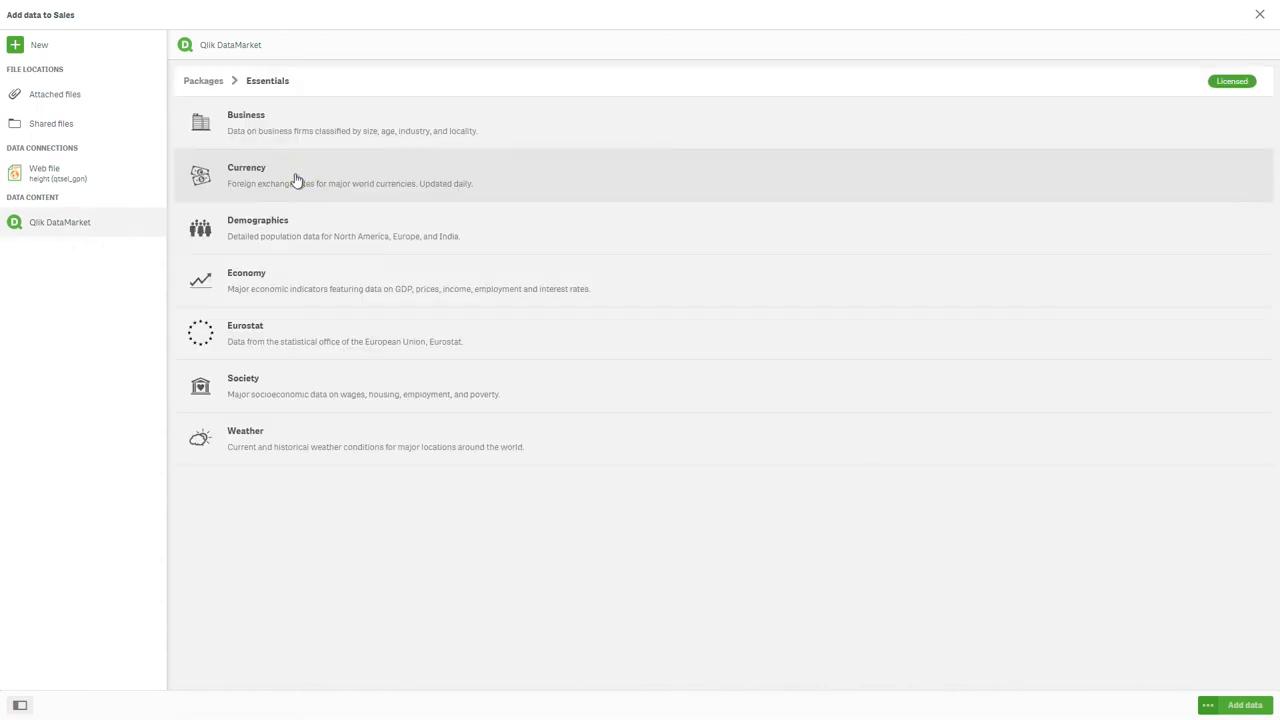
pyautogui.click(300, 176)
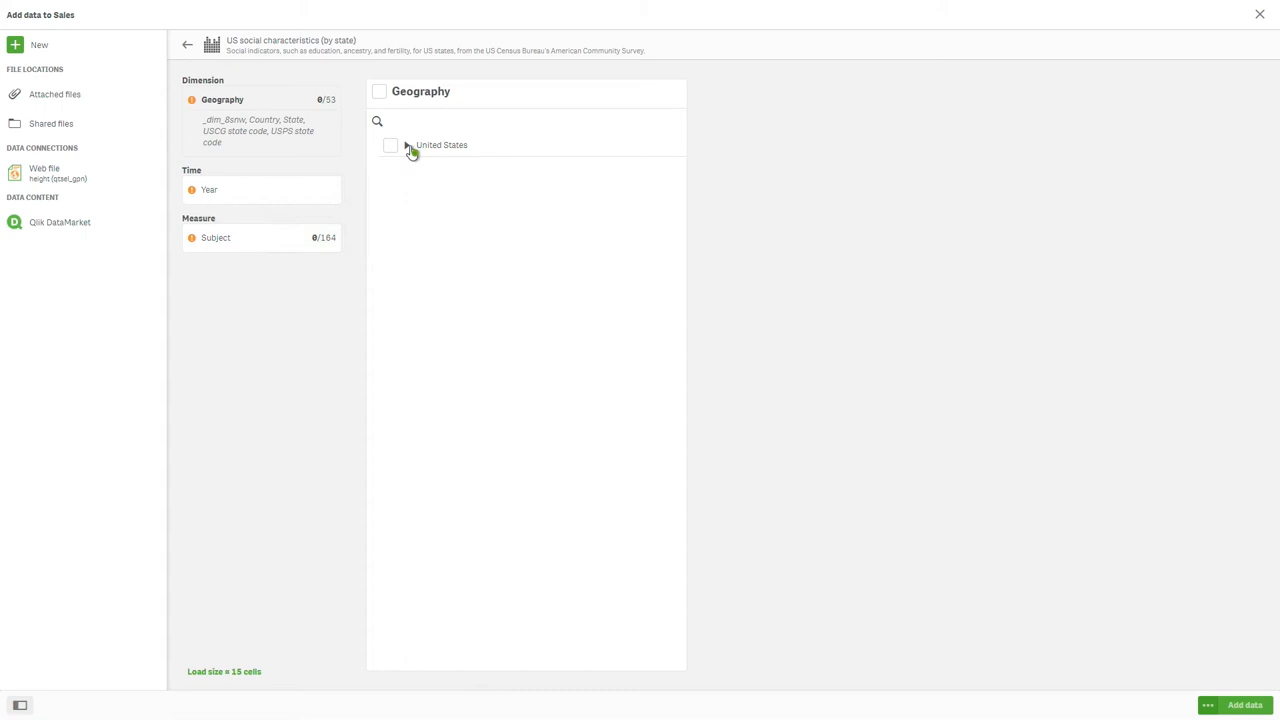
# Step: Include United States with all 53 geography values and expand the Ancestry subject measures
pyautogui.click(407, 144)
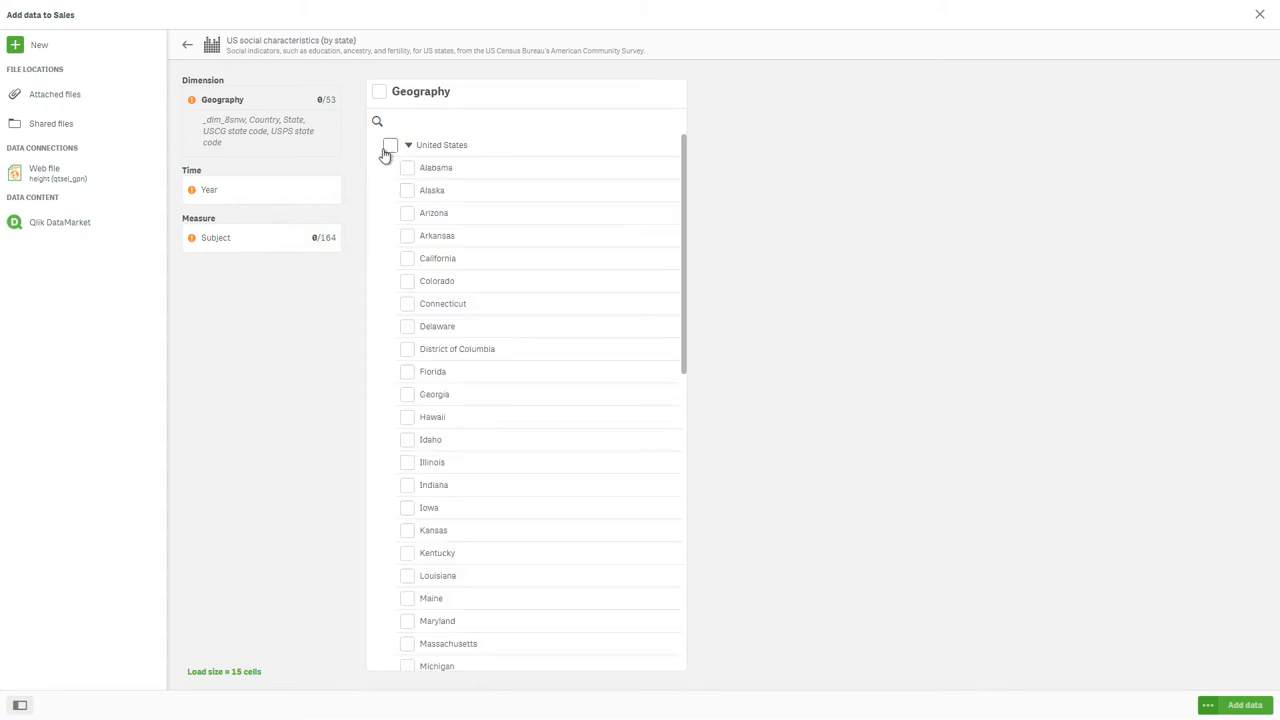
pyautogui.click(390, 144)
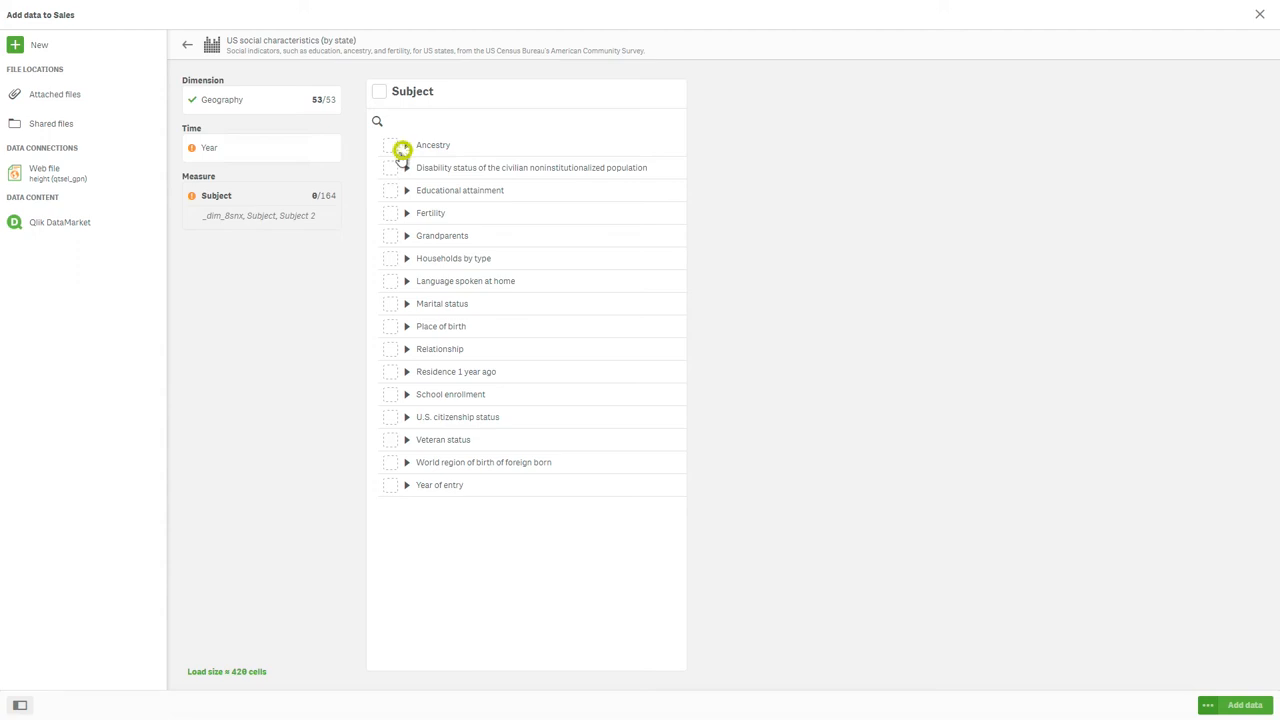
pyautogui.click(406, 145)
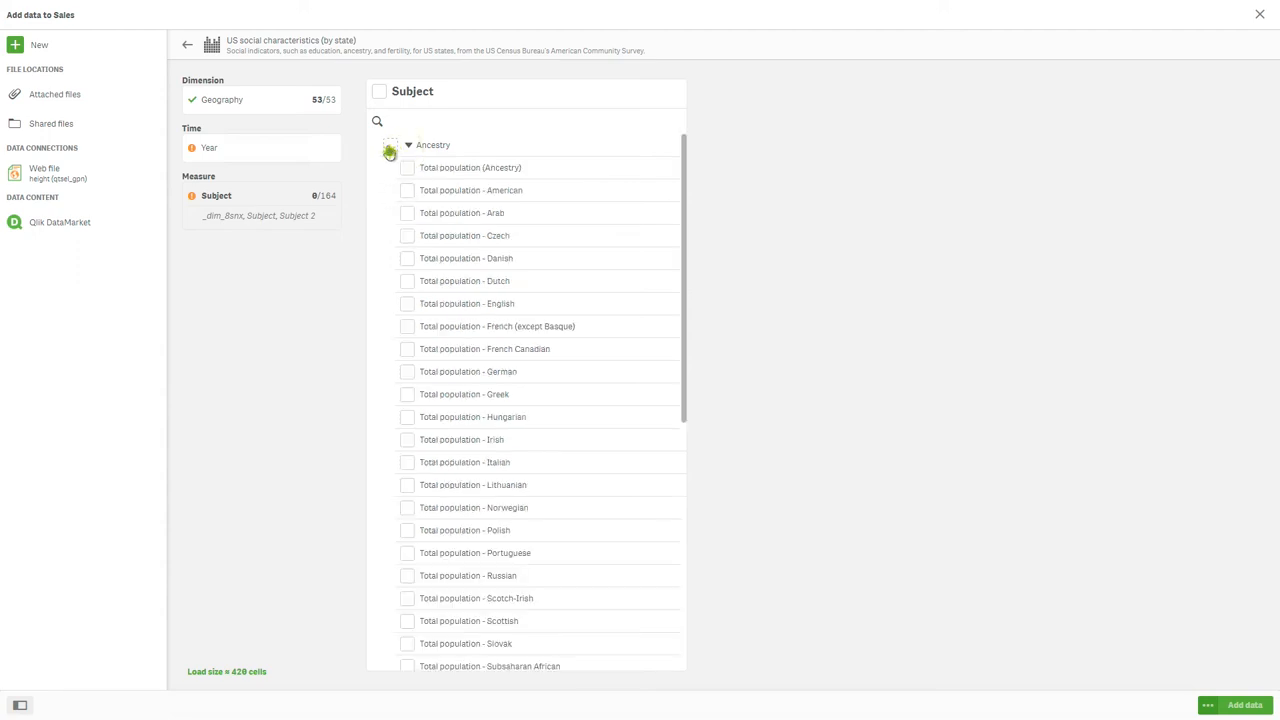